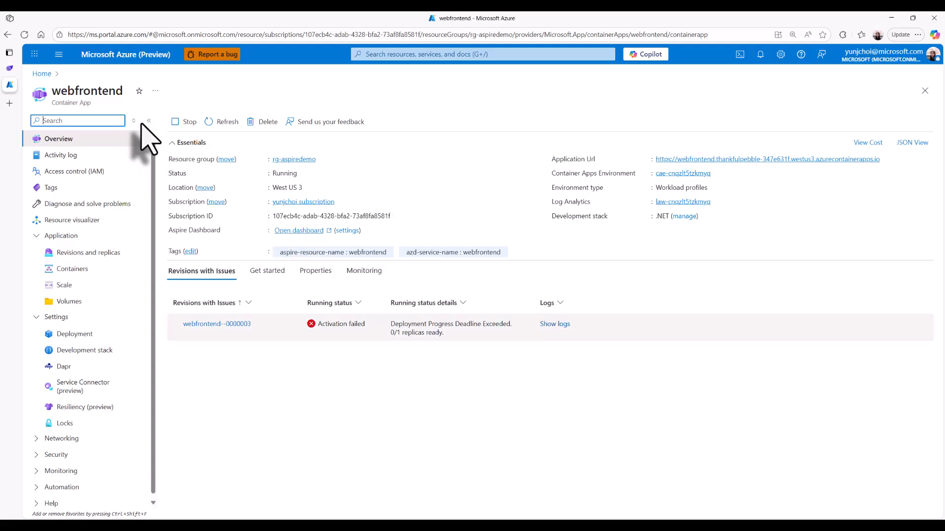
Check the failed webfrontend revision's logs, then review the Azure tools available to Copilot's agent.
click(767, 158)
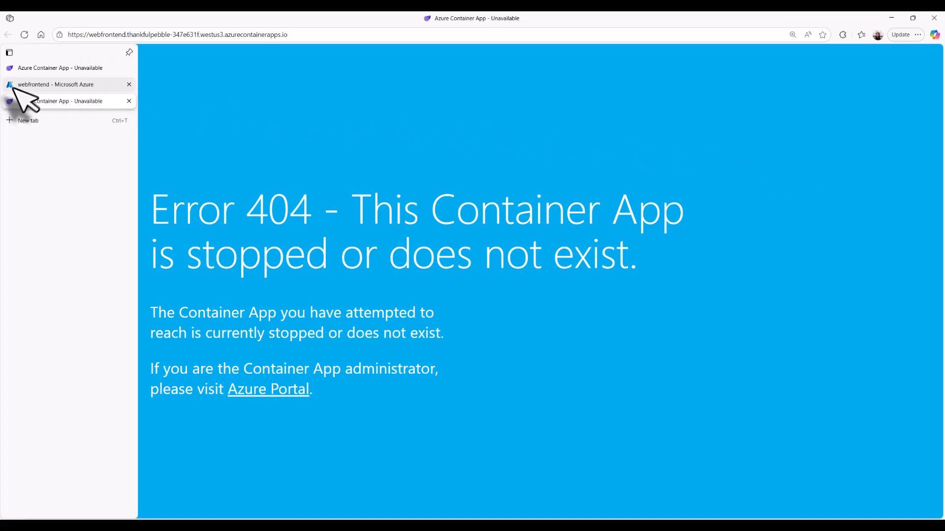
click(54, 84)
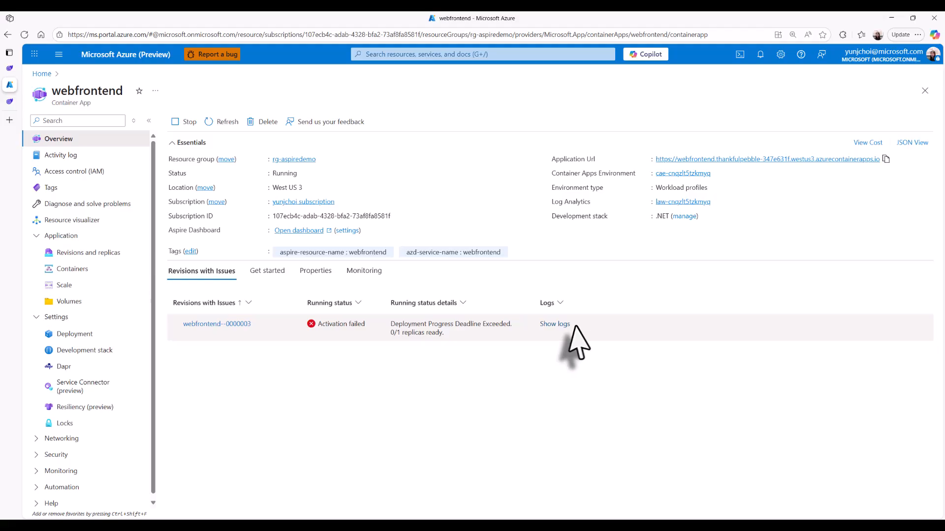
click(554, 324)
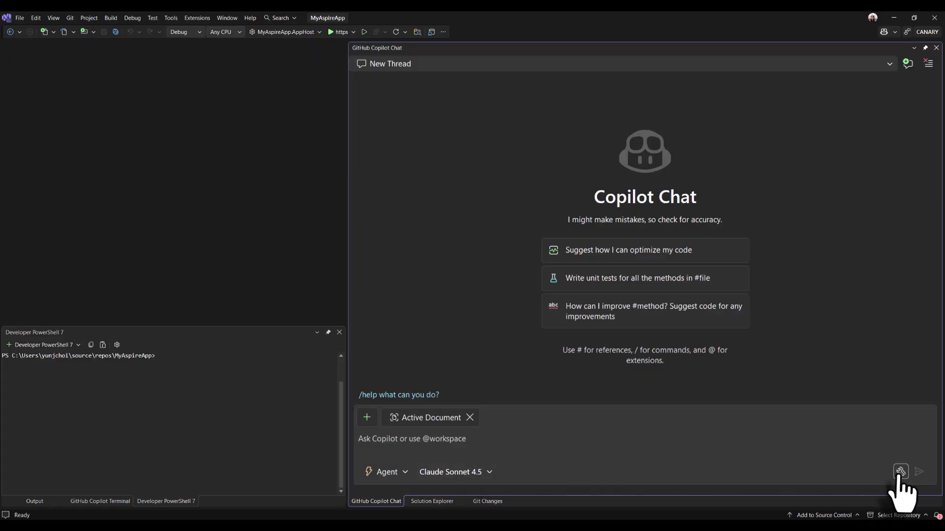
click(900, 472)
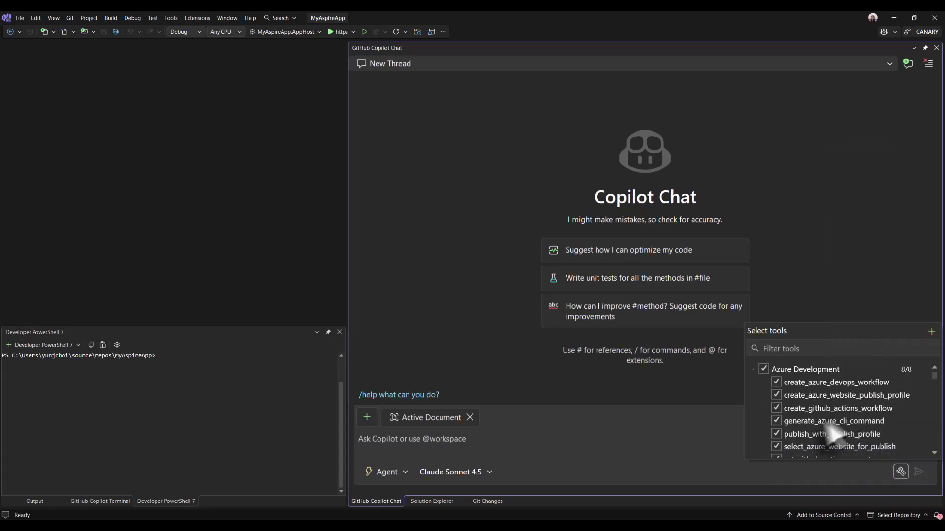
scroll(down, 3)
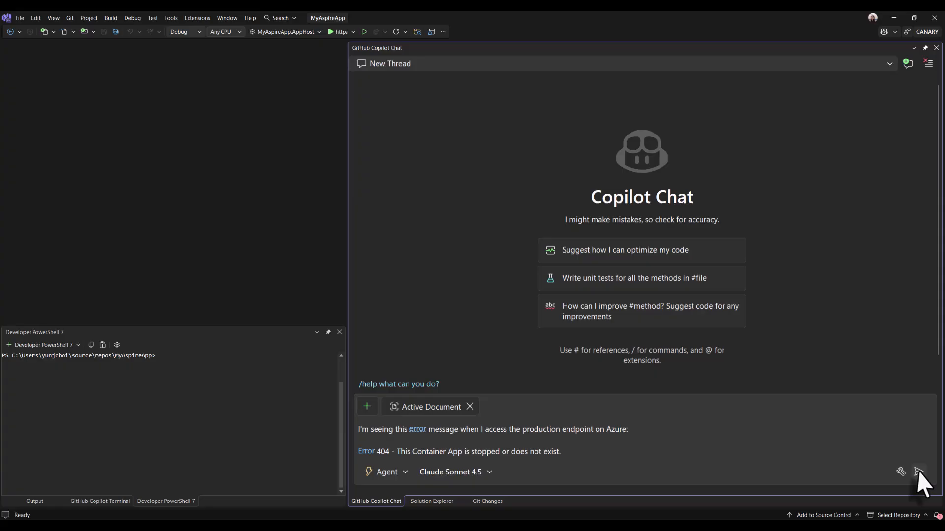
Send the 404 report, review Copilot's Program.cs fix, and draft an Azure App Configuration request.
click(918, 472)
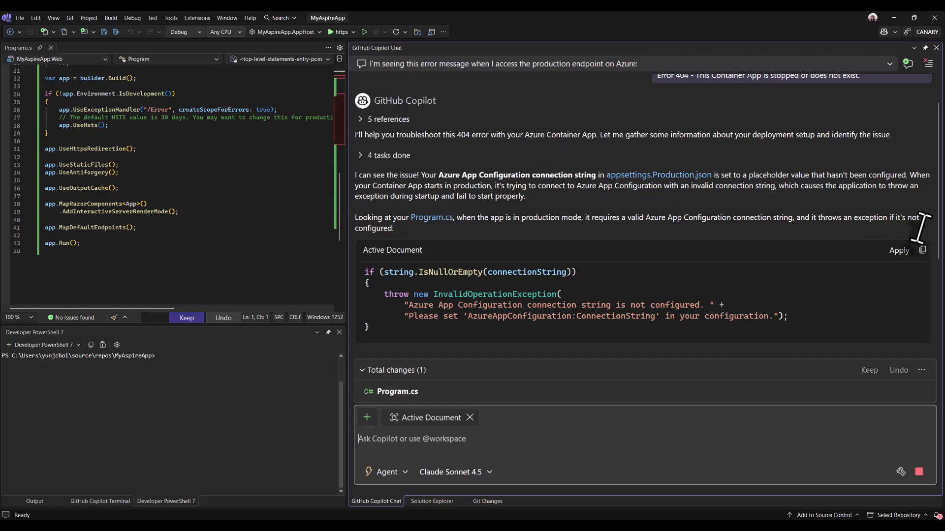
scroll(down, 3)
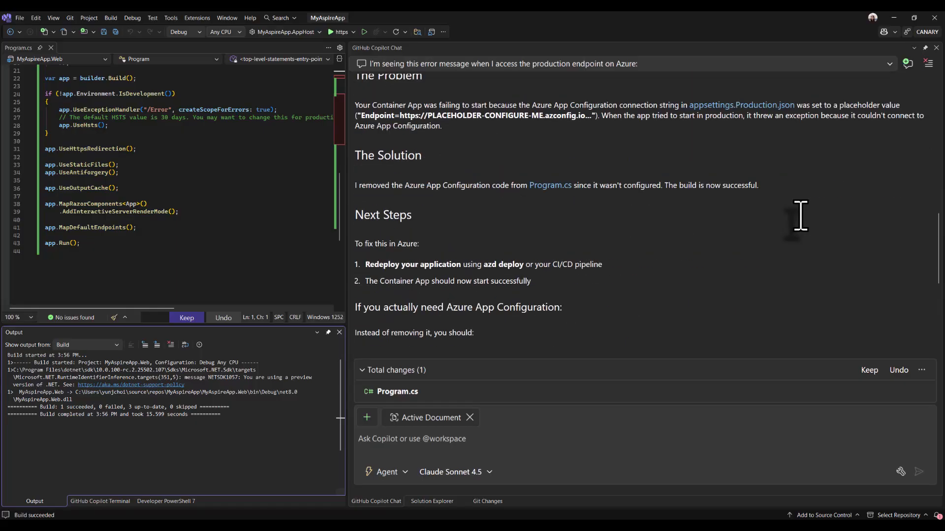
scroll(down, 3)
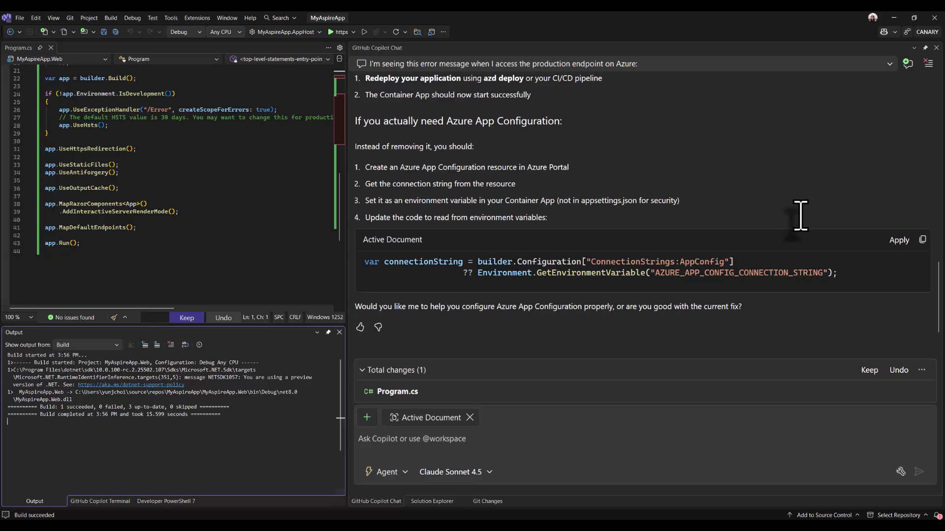
mouse_move(771, 343)
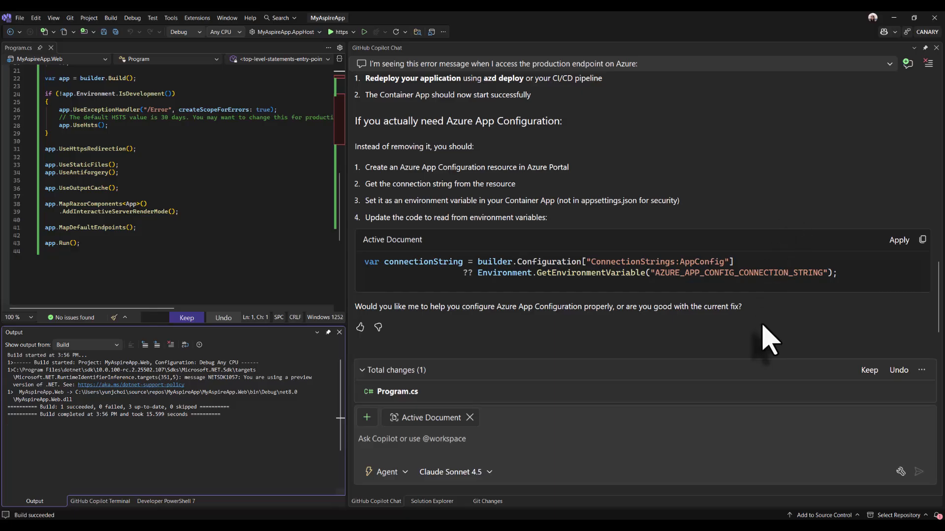
mouse_move(602, 208)
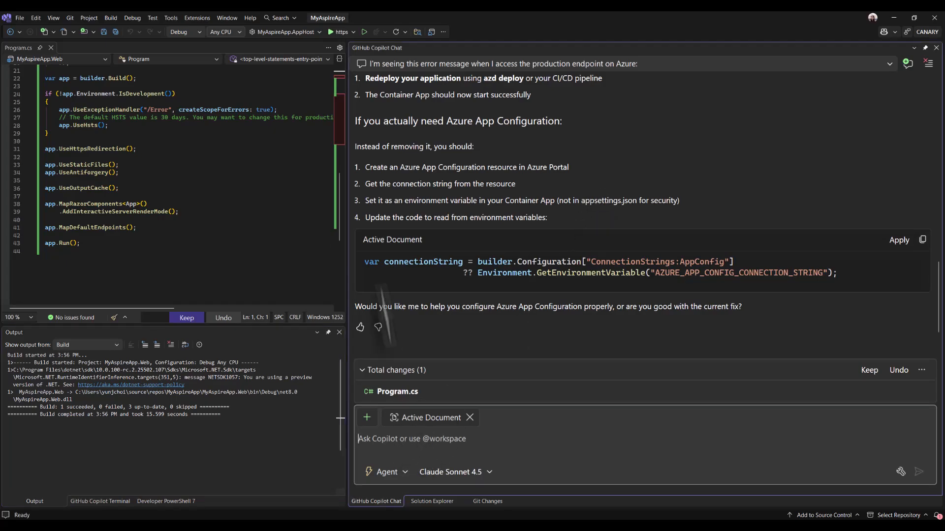
text(I need Azure App Configuration. 1. Create an Azure App Configuration resource in Azure Portal)
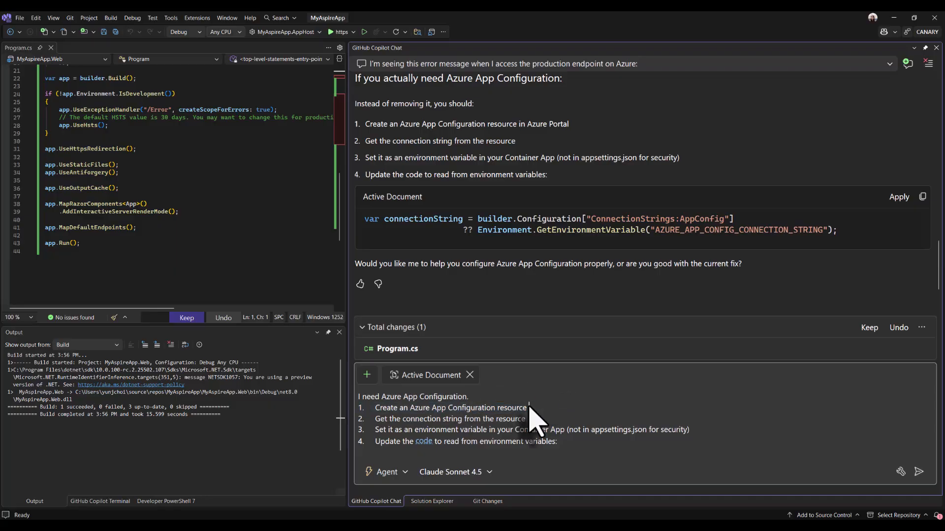
Send the App Configuration request and approve the App Configuration and resource-group listing tools.
click(918, 472)
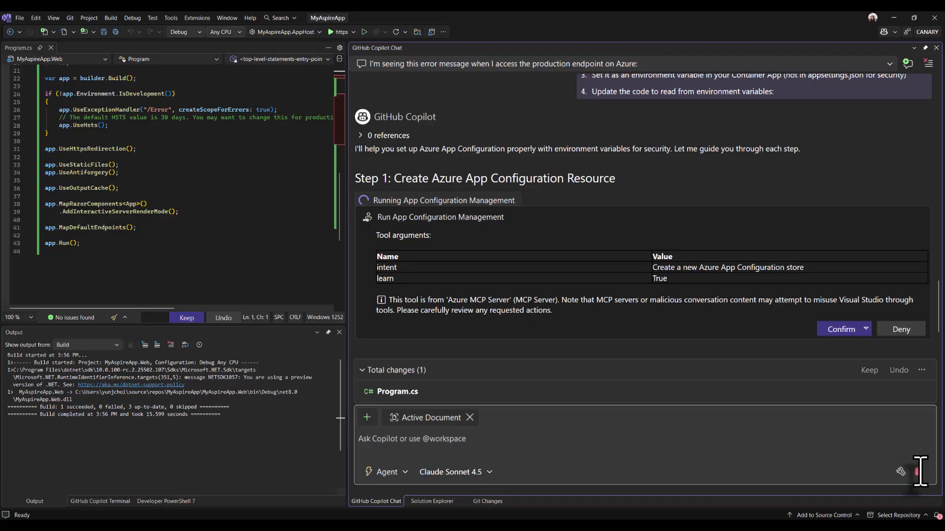
click(840, 329)
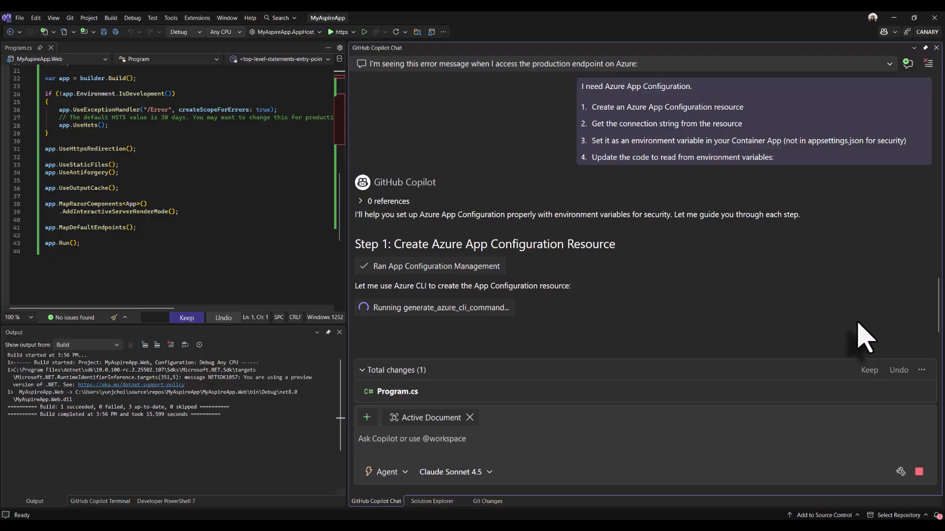
mouse_move(482, 349)
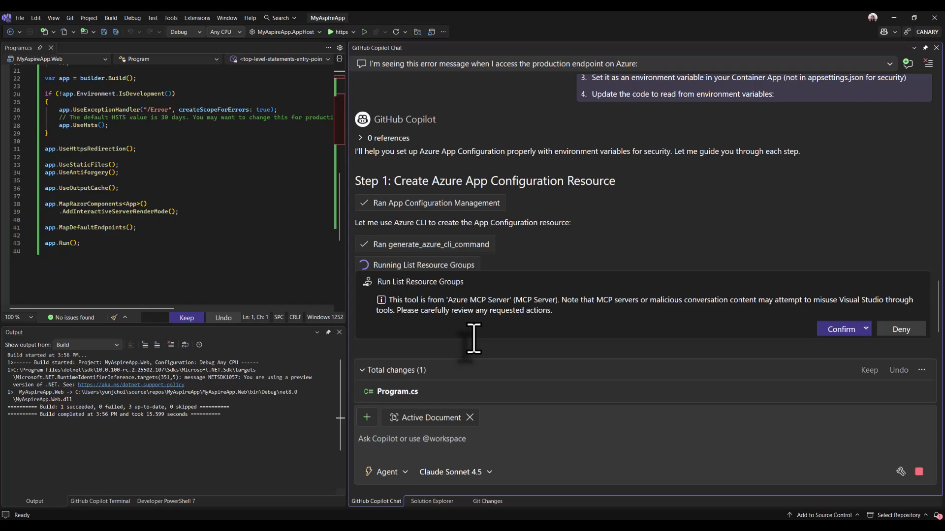
click(840, 329)
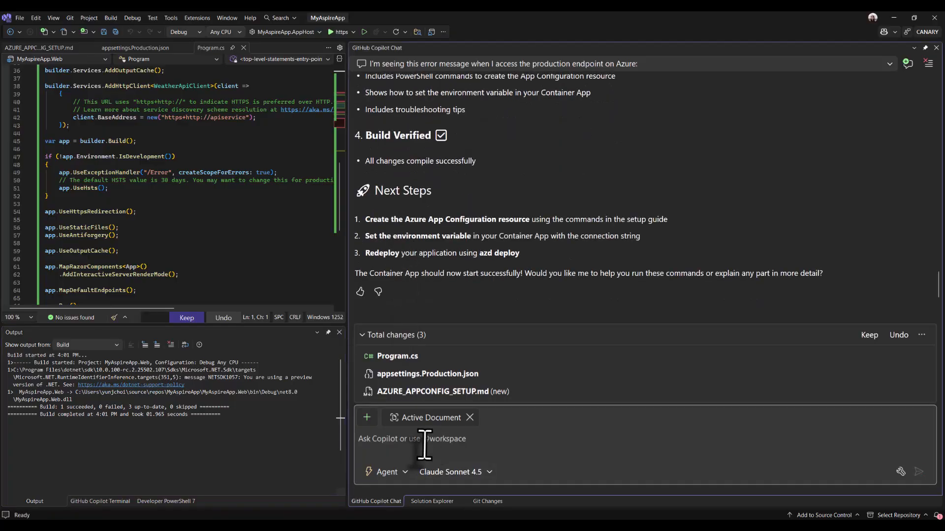
Ask Copilot to run the setup commands and approve its az CLI step.
click(917, 472)
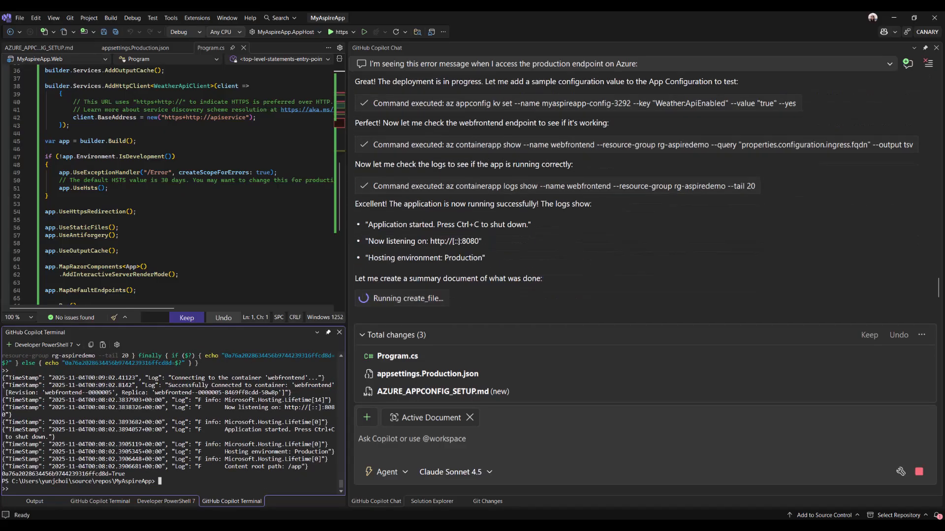
click(432, 501)
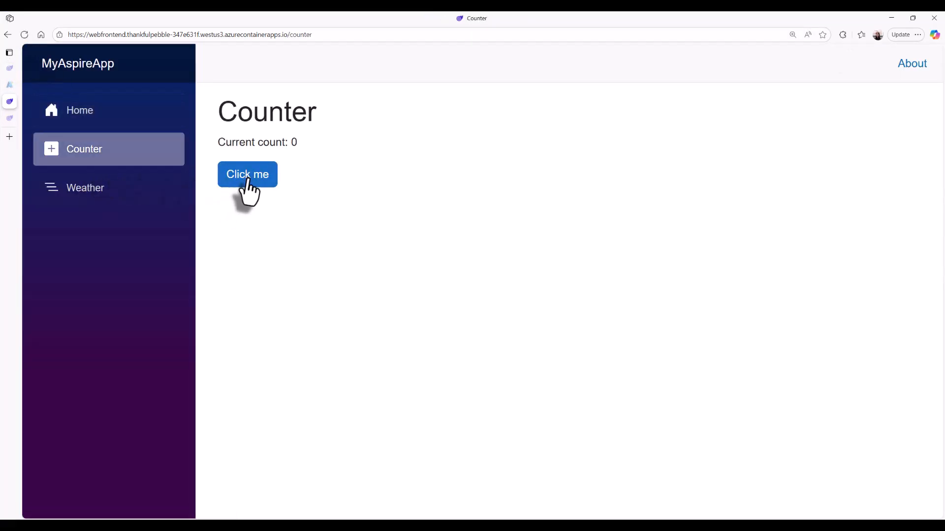
View the deployed app's Weather forecast page, then return to Home.
click(85, 188)
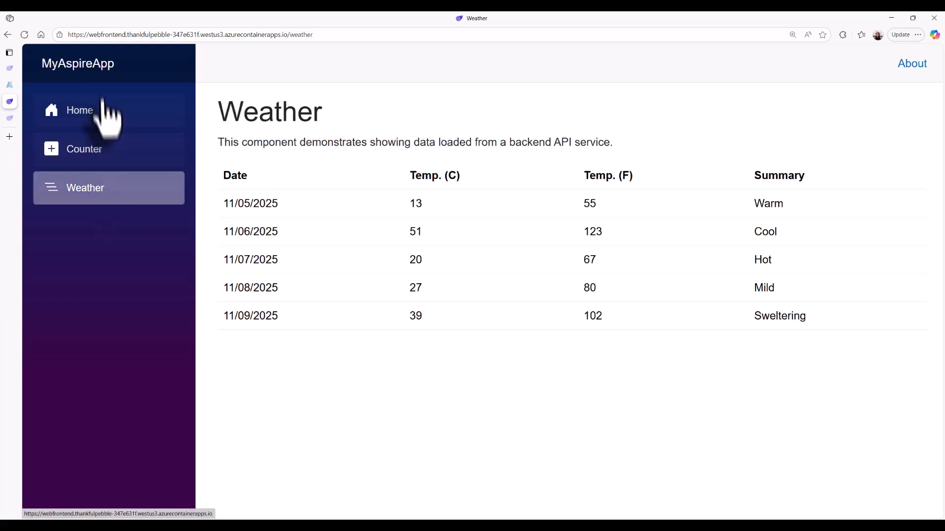
click(80, 111)
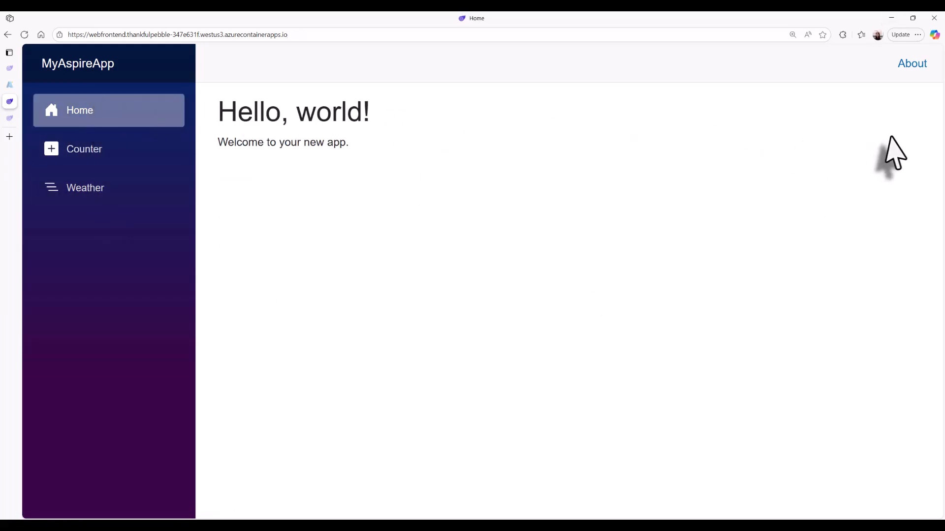
mouse_move(897, 100)
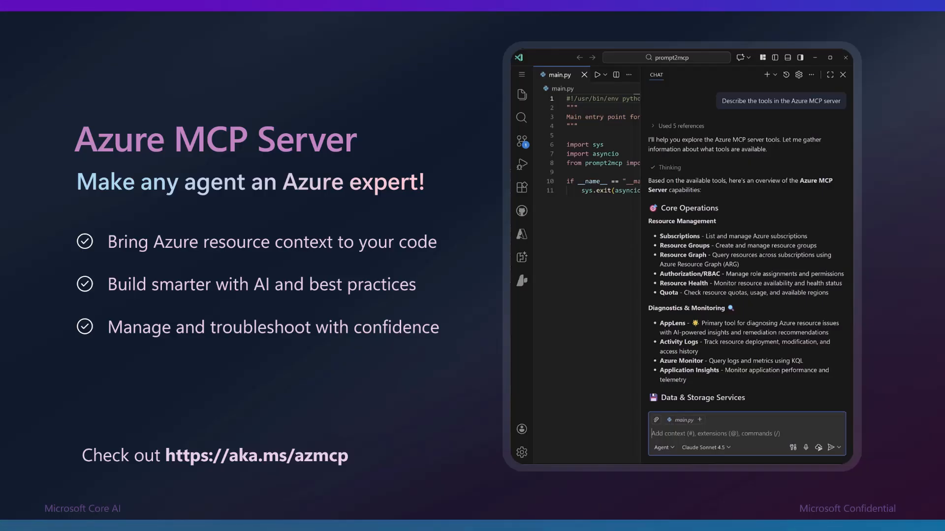
mouse_move(478, 479)
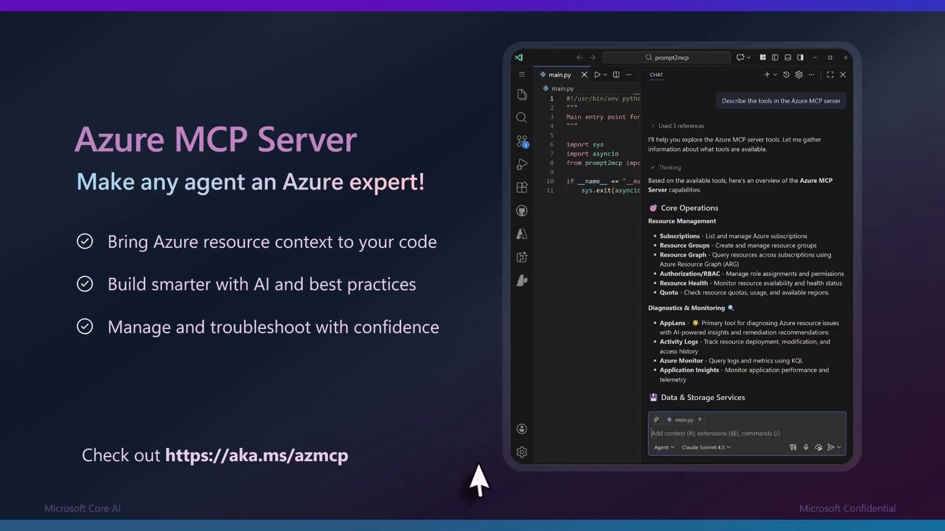